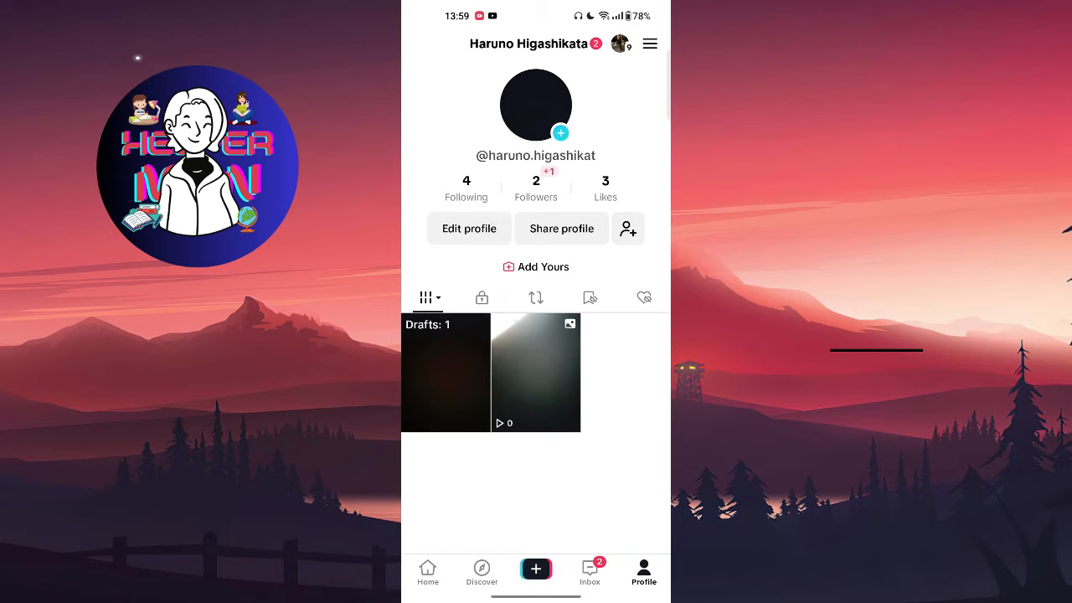
Open Settings and privacy from the profile's menu.
left_click(651, 43)
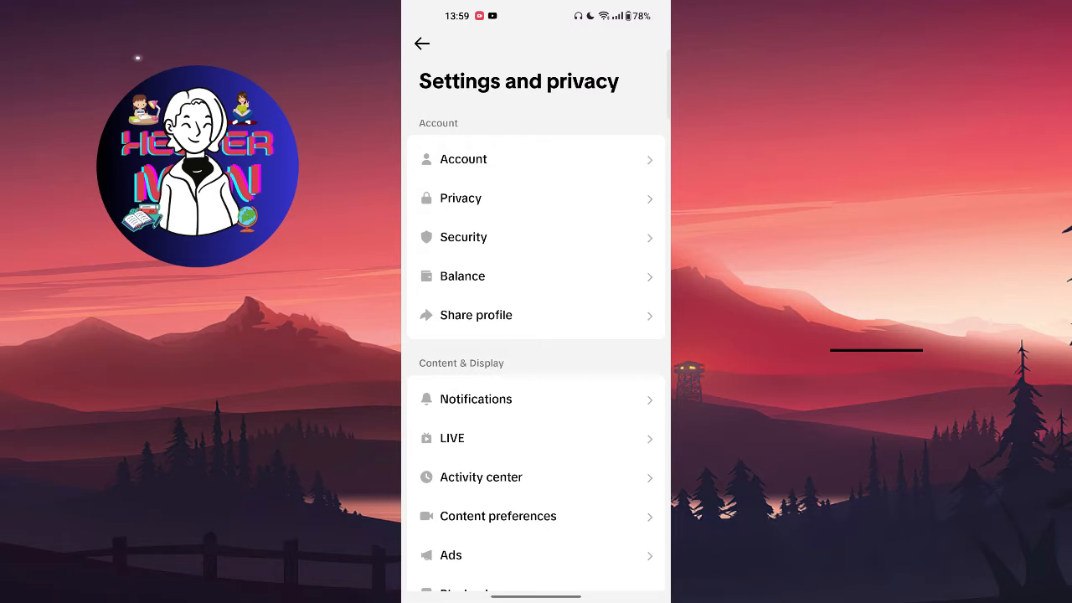
Open Privacy and scroll through its Private account and interaction options.
left_click(461, 198)
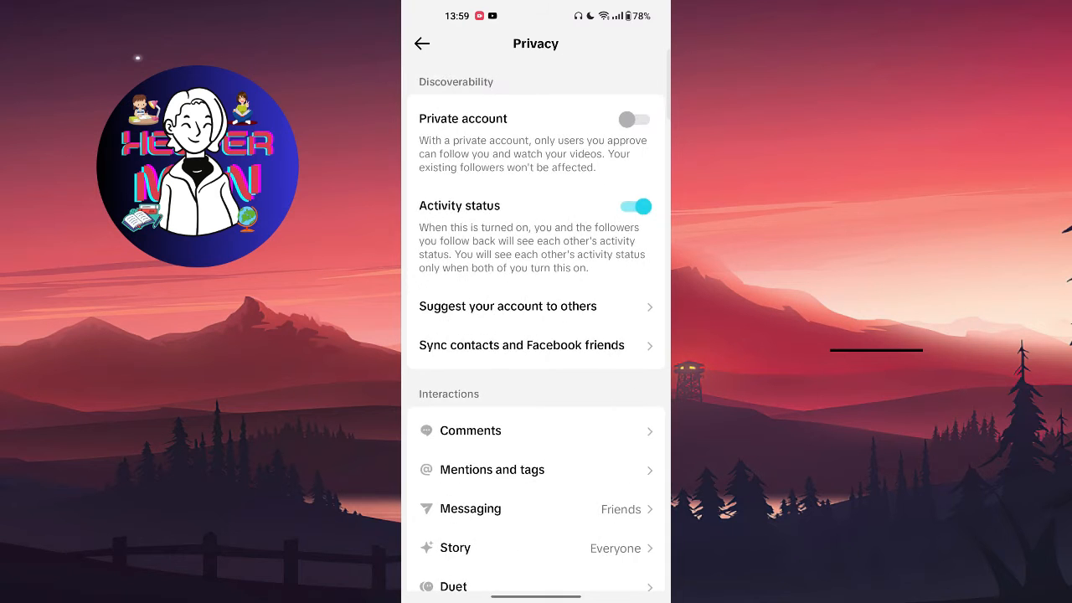
scroll("down", 3)
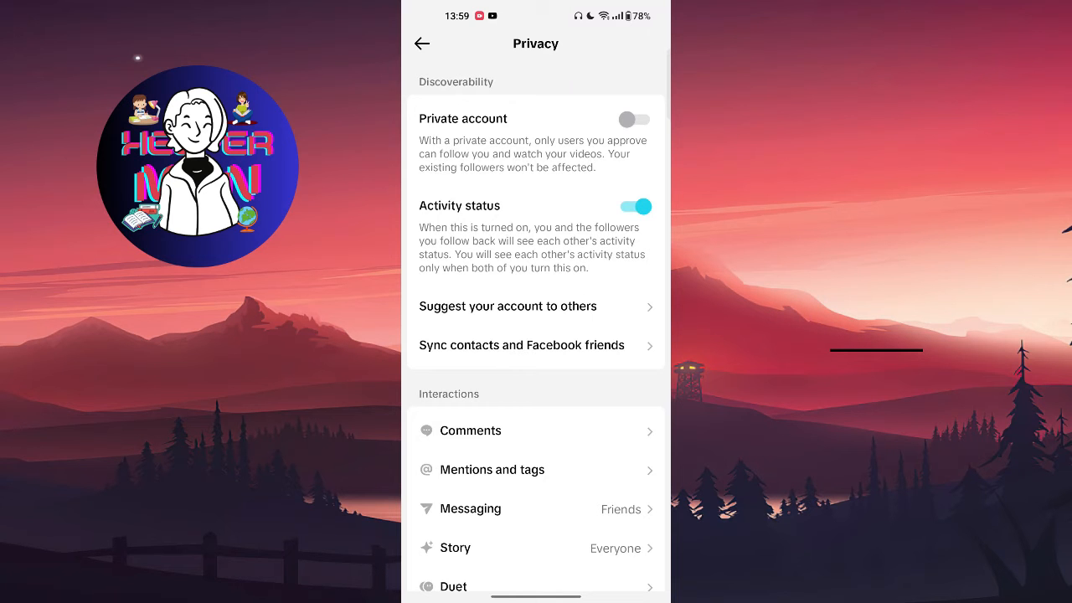
Go back from Privacy and browse the Settings and privacy content and display options.
left_click(423, 43)
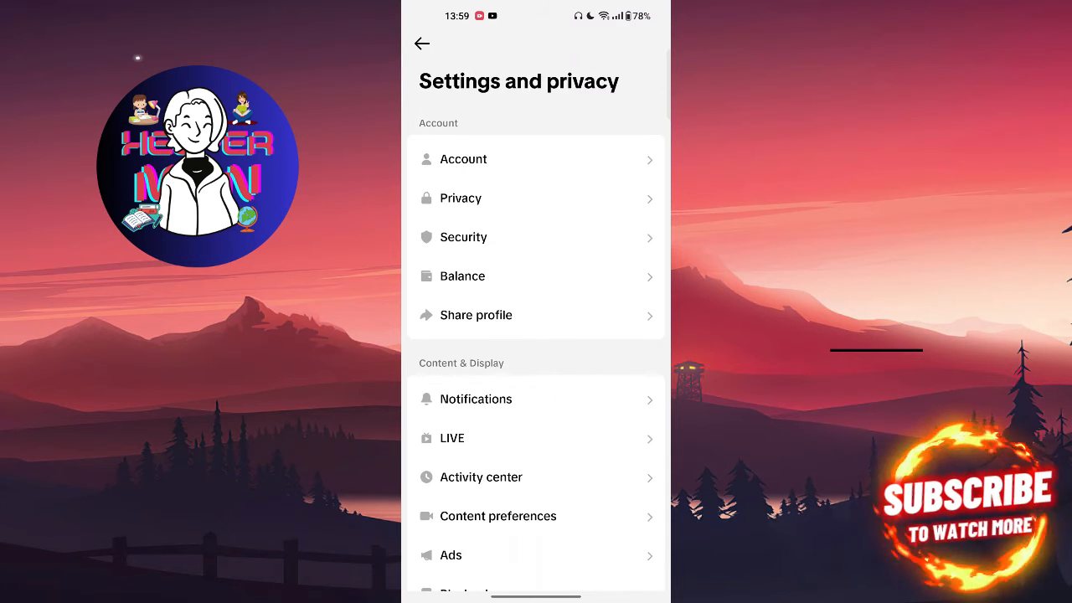
scroll("down", 3)
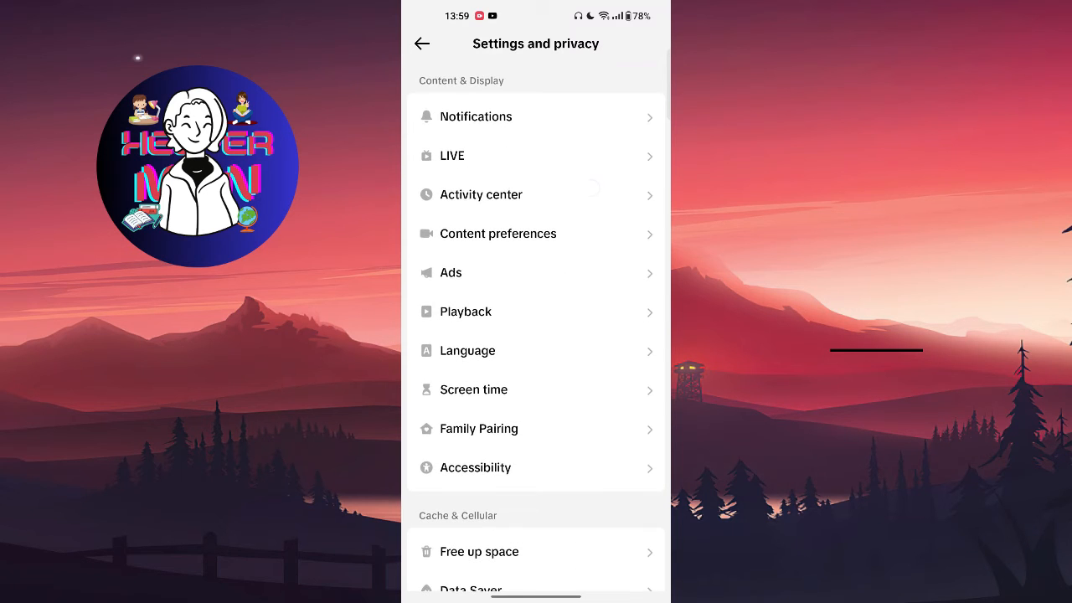
scroll("down", 3)
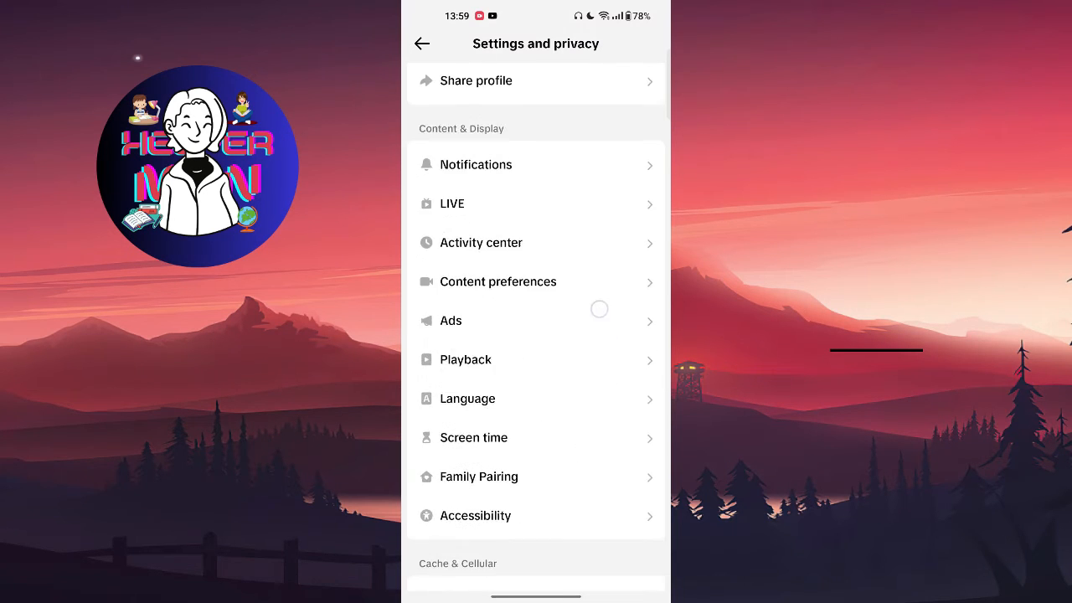
scroll("down", 3)
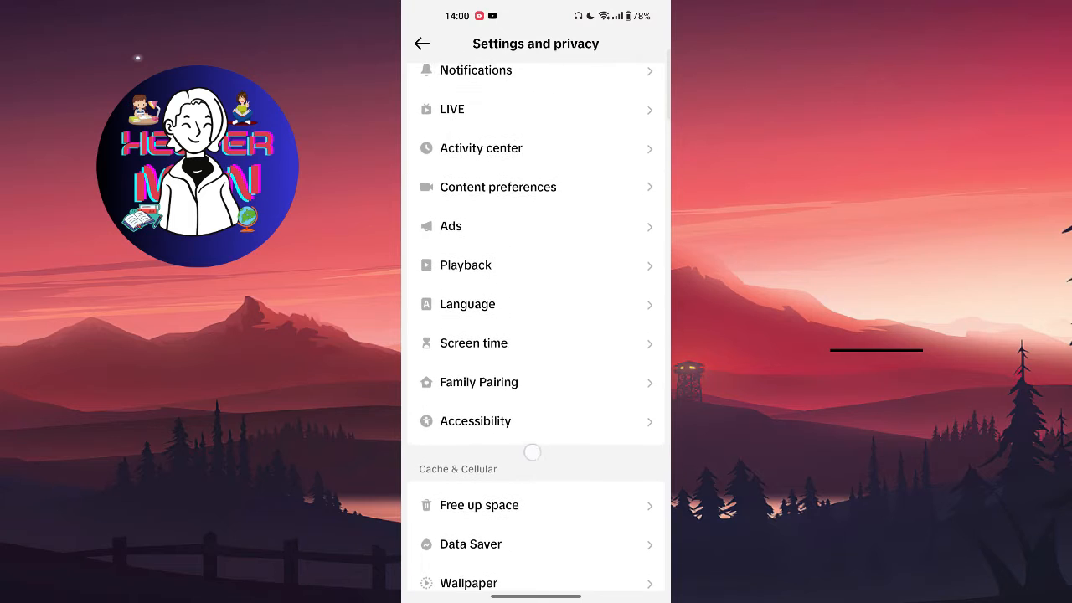
scroll("down", 3)
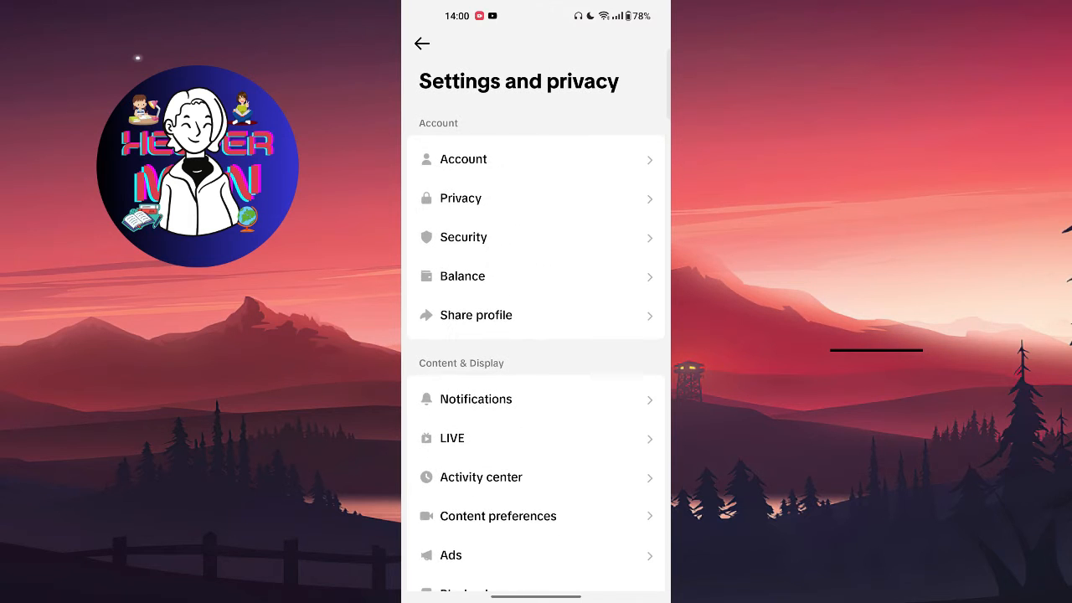
Reopen Privacy and scroll to Downloads, Liked videos, Profile views and Blocked accounts.
left_click(460, 198)
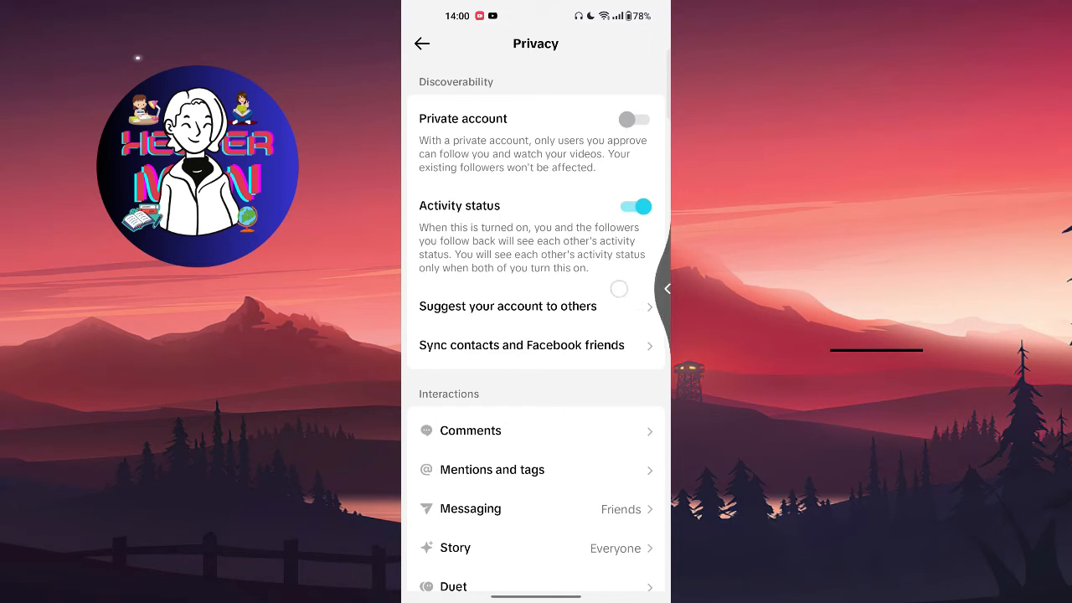
scroll("down", 3)
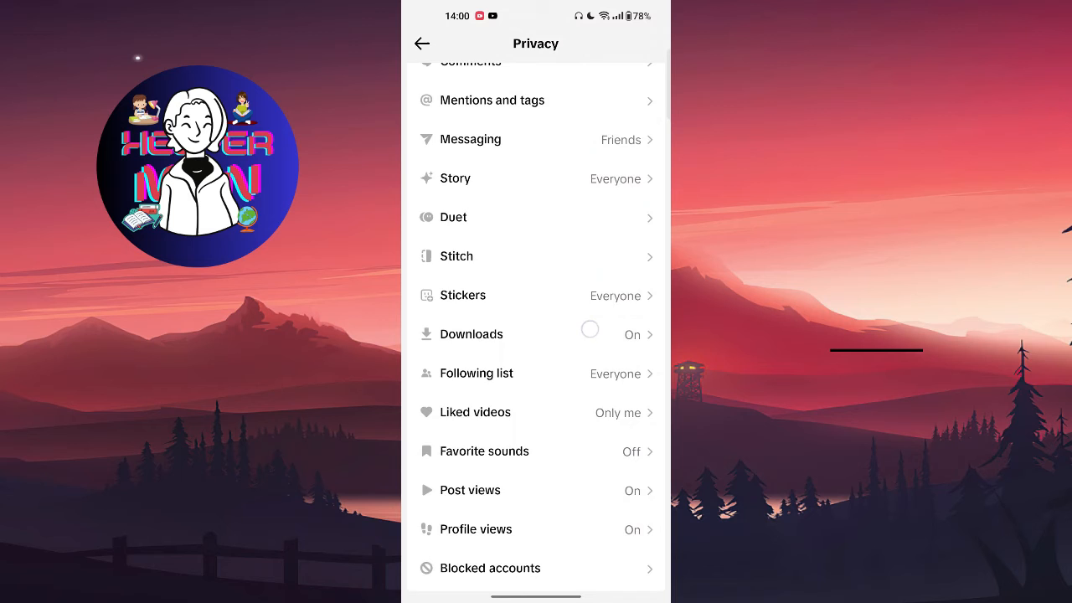
scroll("down", 3)
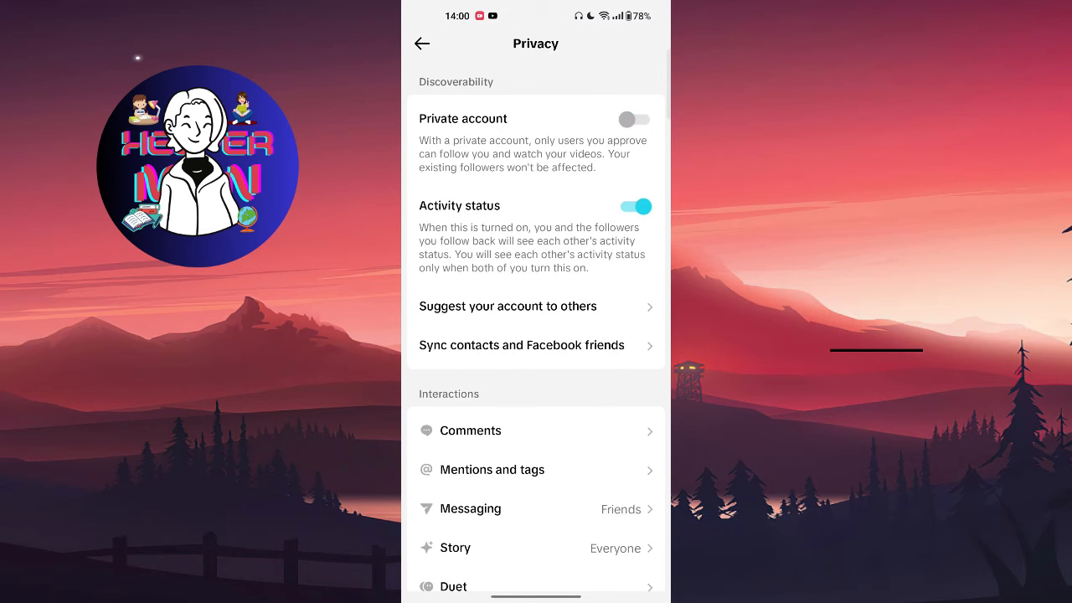
scroll("down", 3)
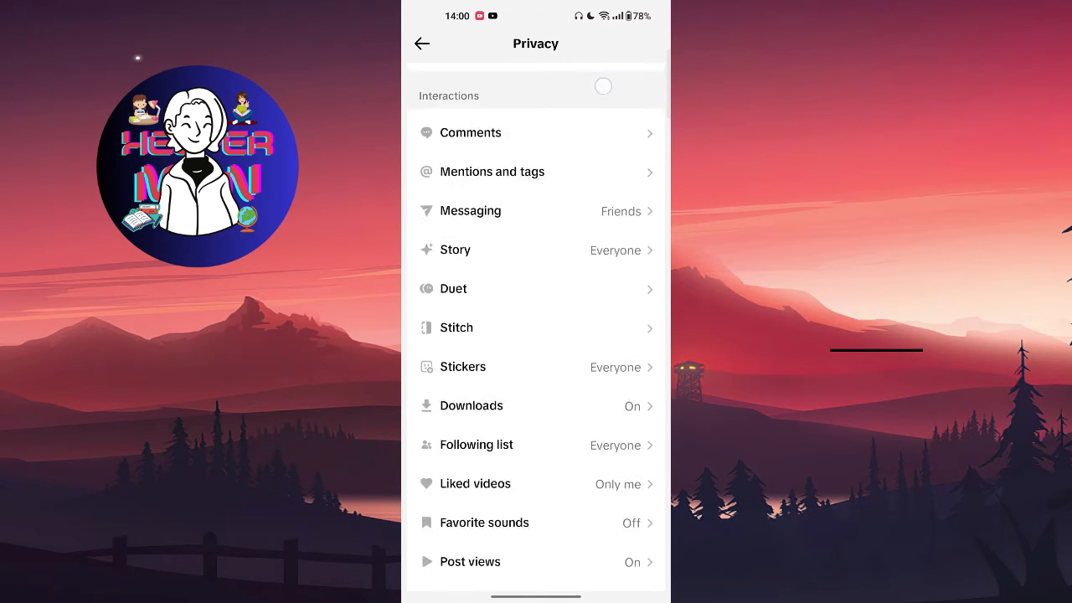
scroll("down", 3)
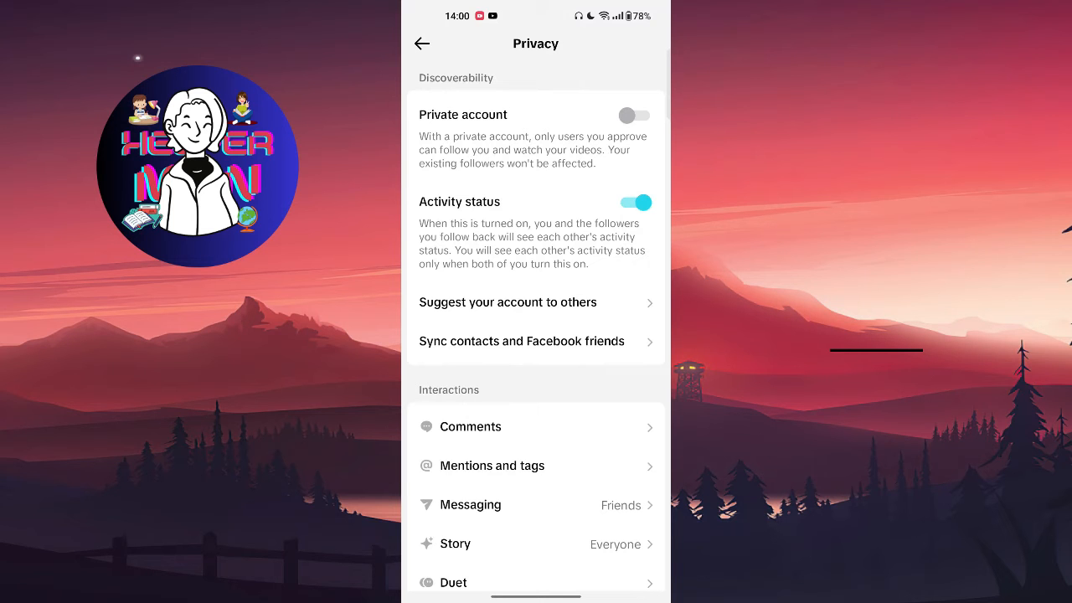
scroll("down", 3)
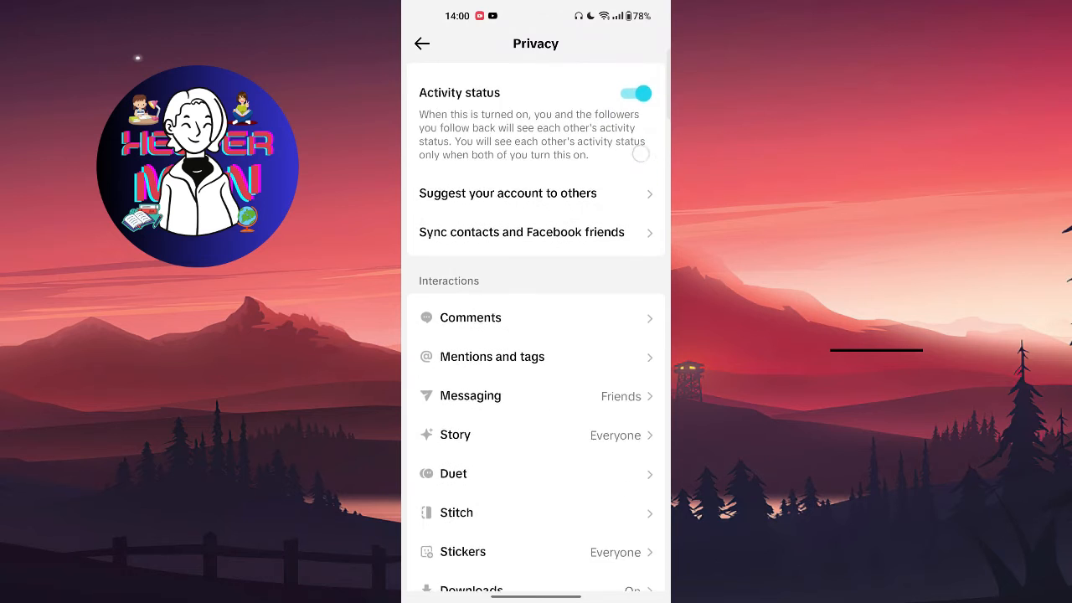
scroll("down", 3)
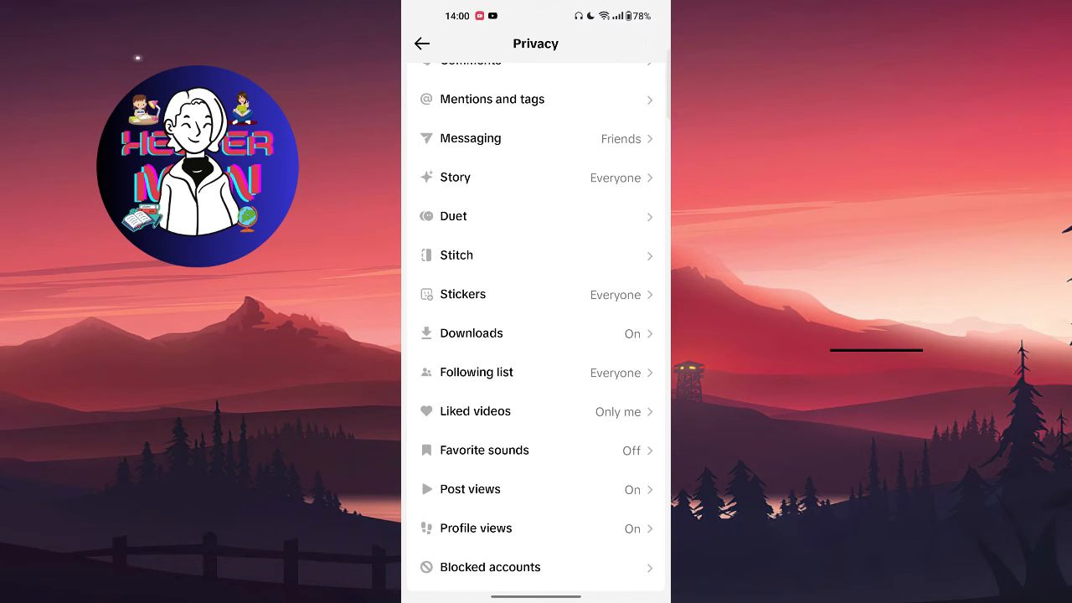
Return to Settings and privacy, open Report a problem, and focus the feedback box.
left_click(422, 43)
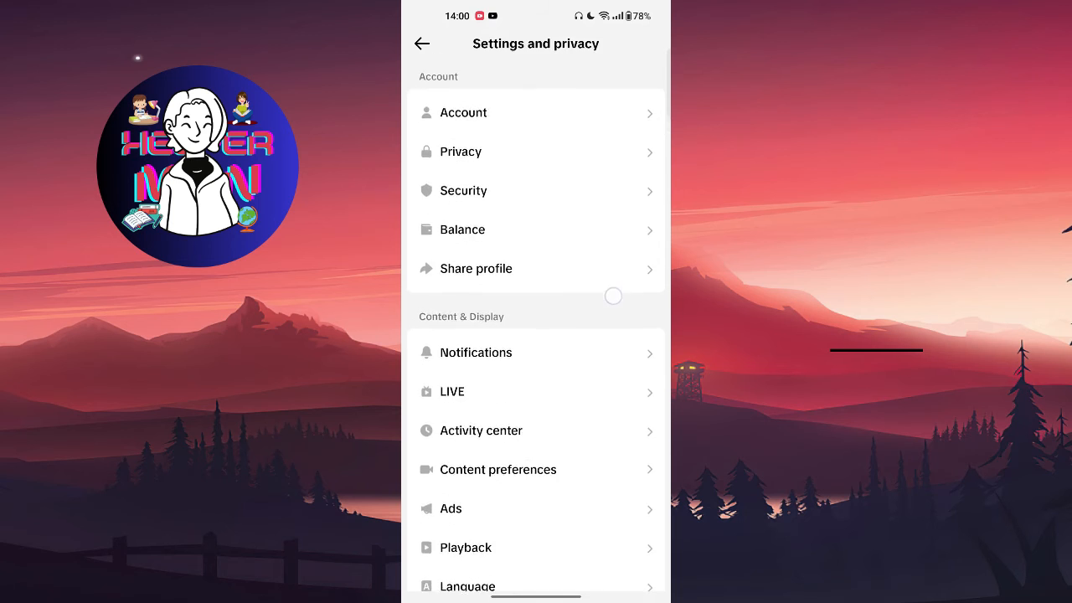
scroll("down", 3)
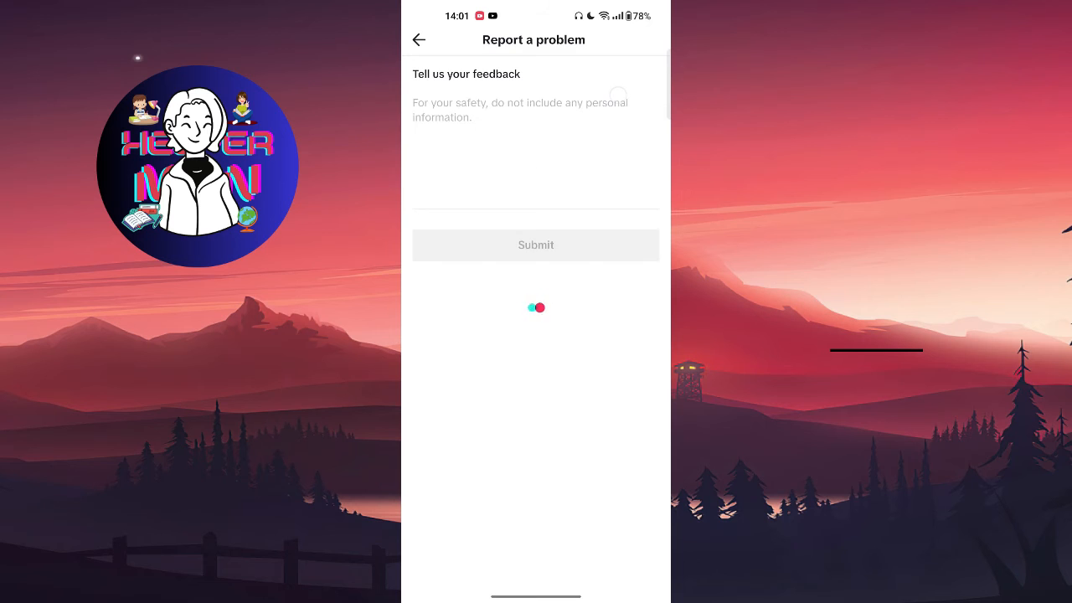
left_click(519, 110)
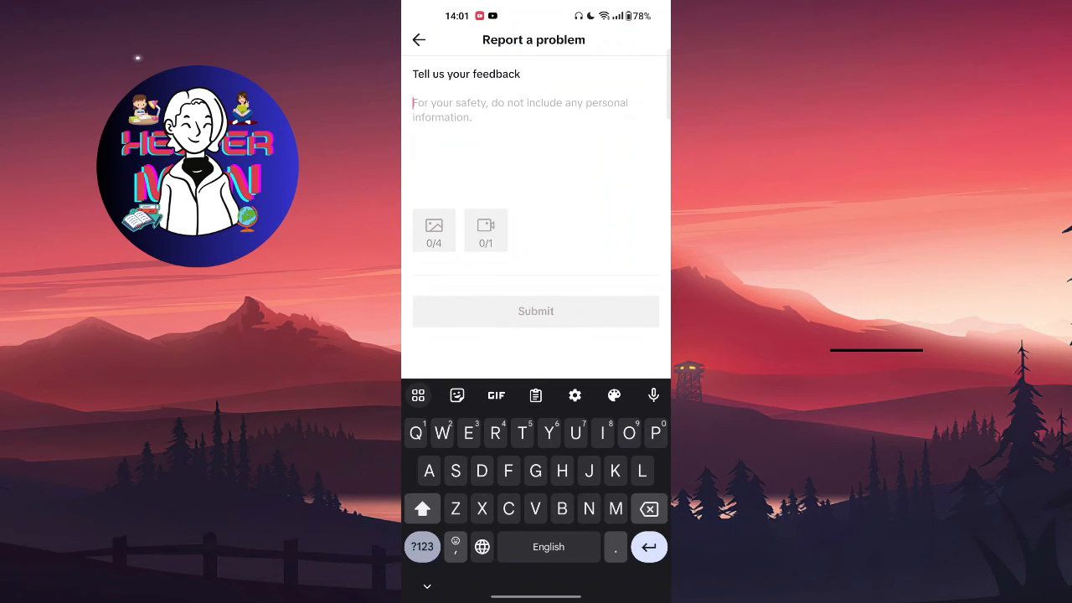